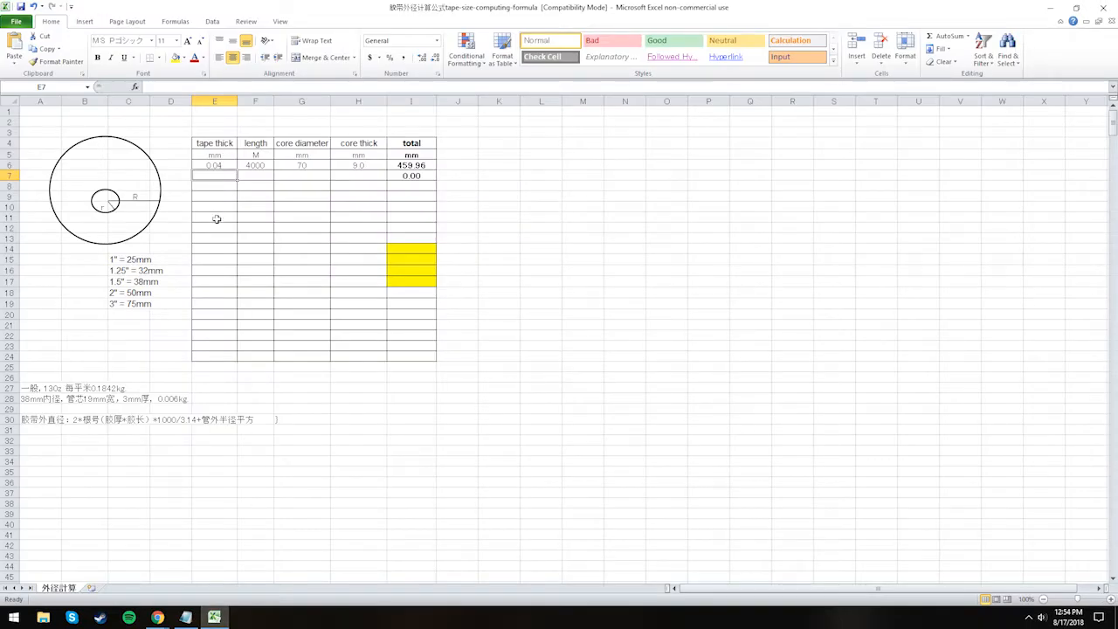
# - Enter BOPP tape values 0.05, 4000, 76 and 3.0 in row 7, checking the outer-diameter formula
pyautogui.doubleClick(214, 176)
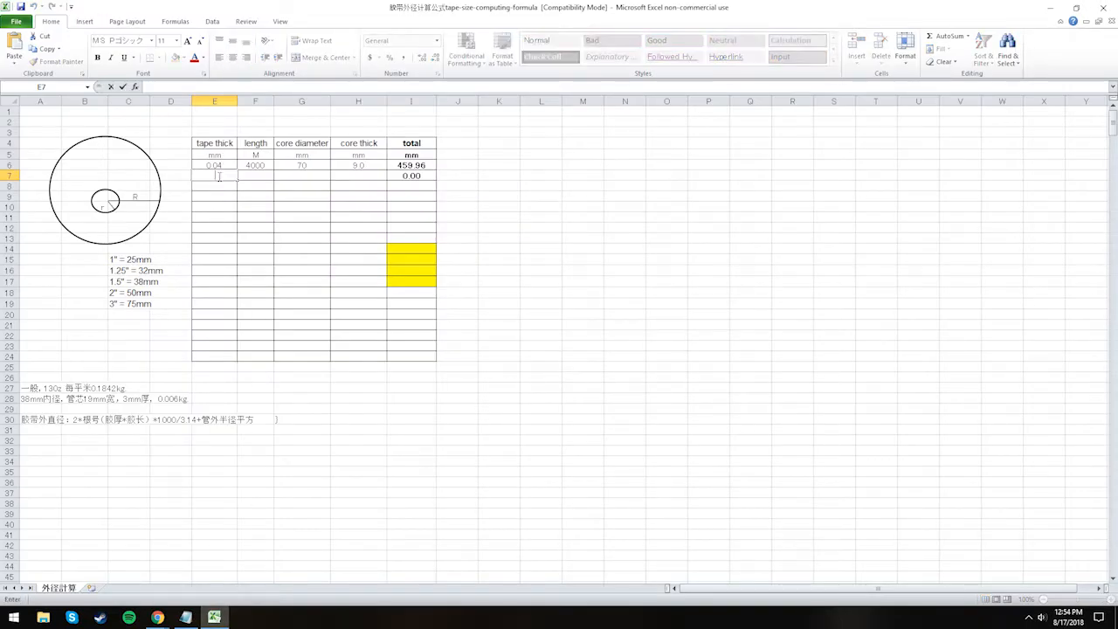
pyautogui.write('.05')
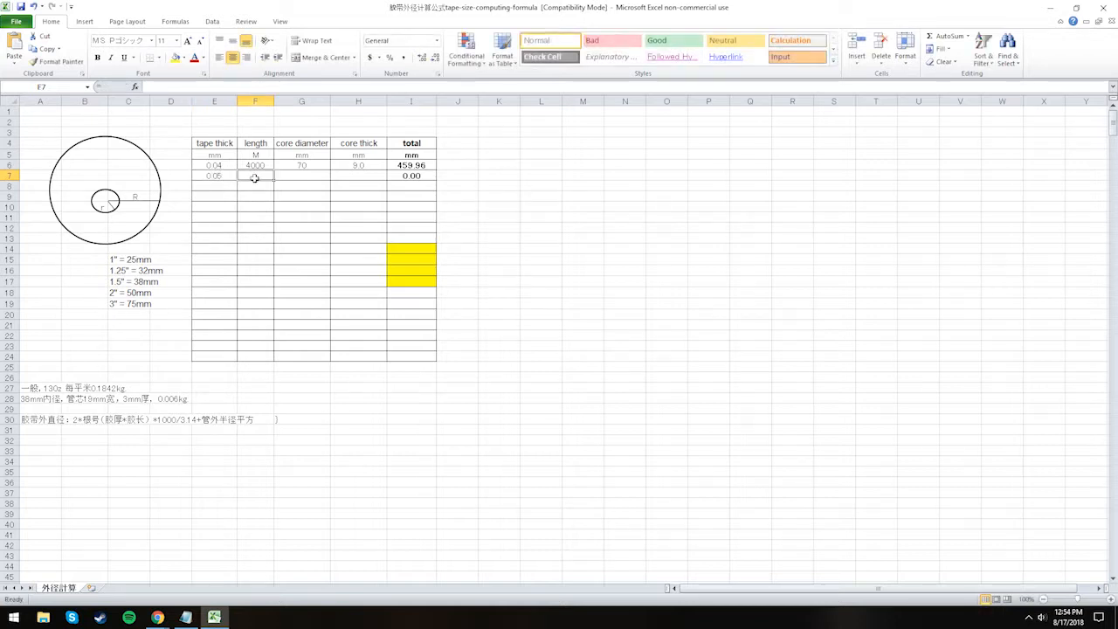
pyautogui.write('4000')
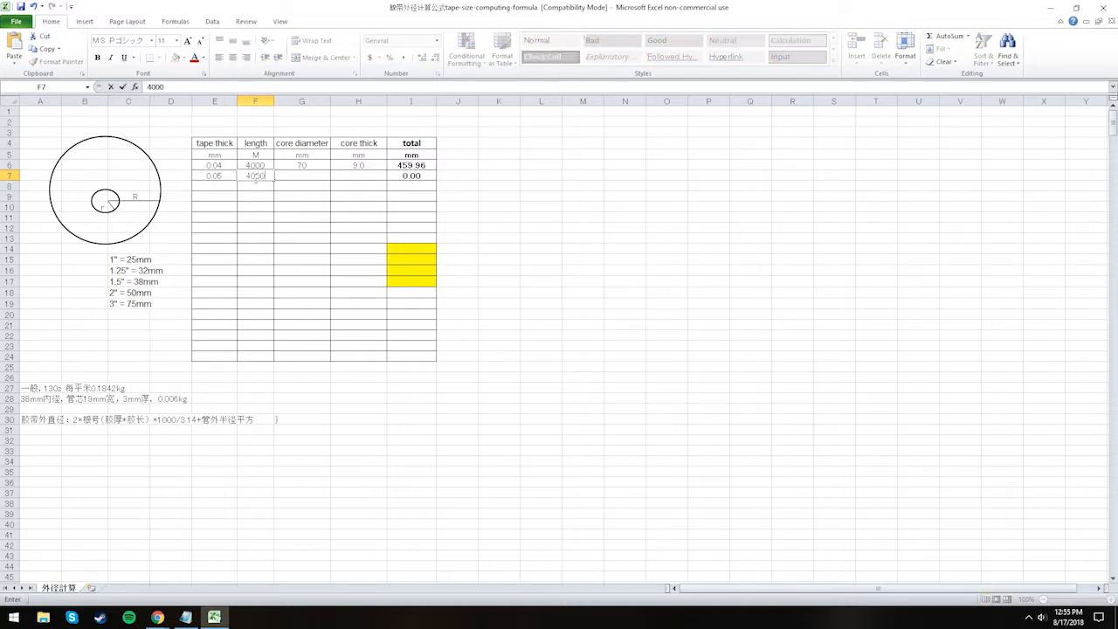
pyautogui.click(301, 175)
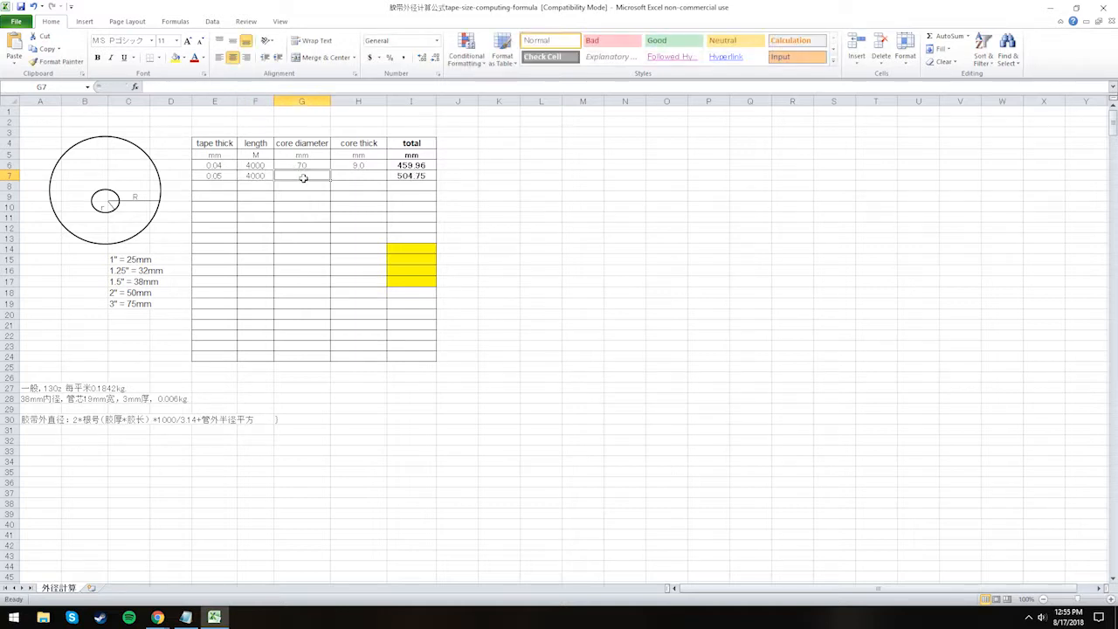
pyautogui.write('76')
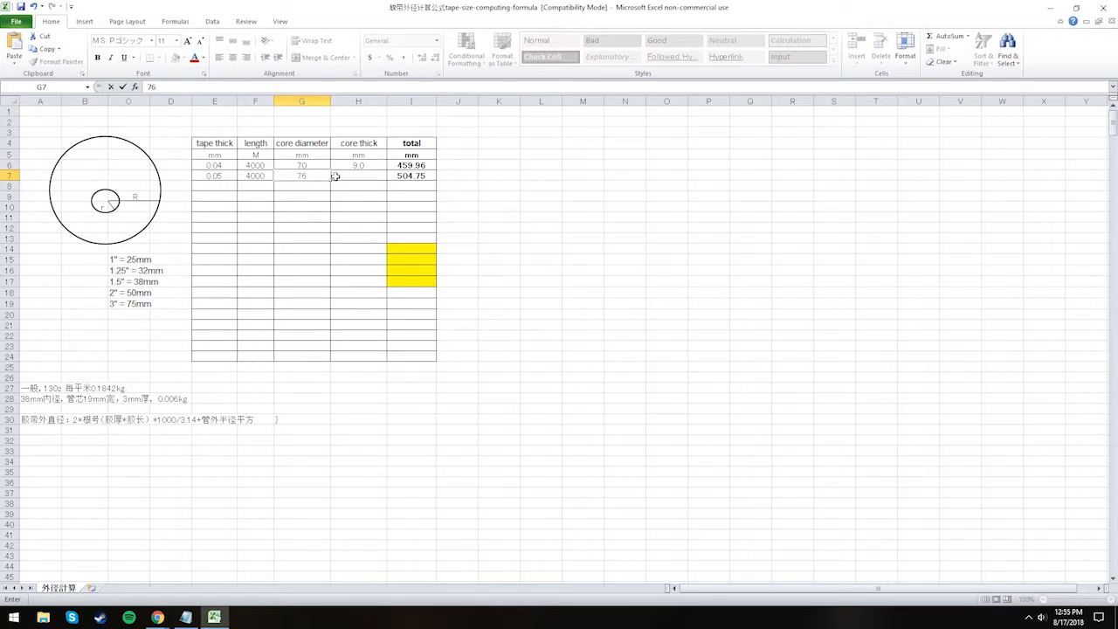
pyautogui.click(358, 176)
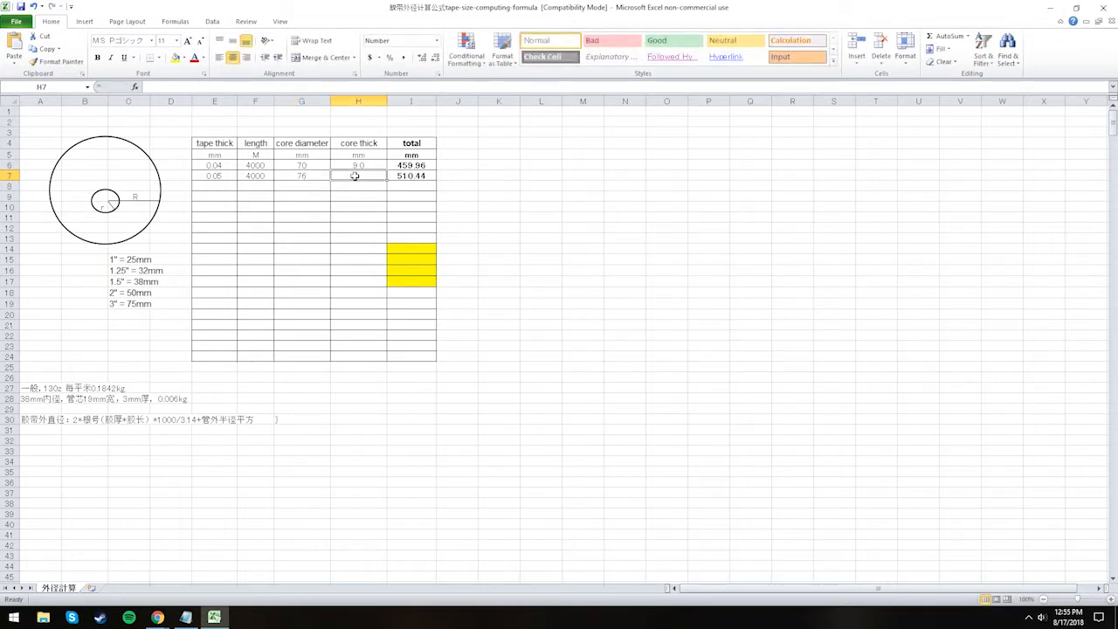
pyautogui.write('3.0')
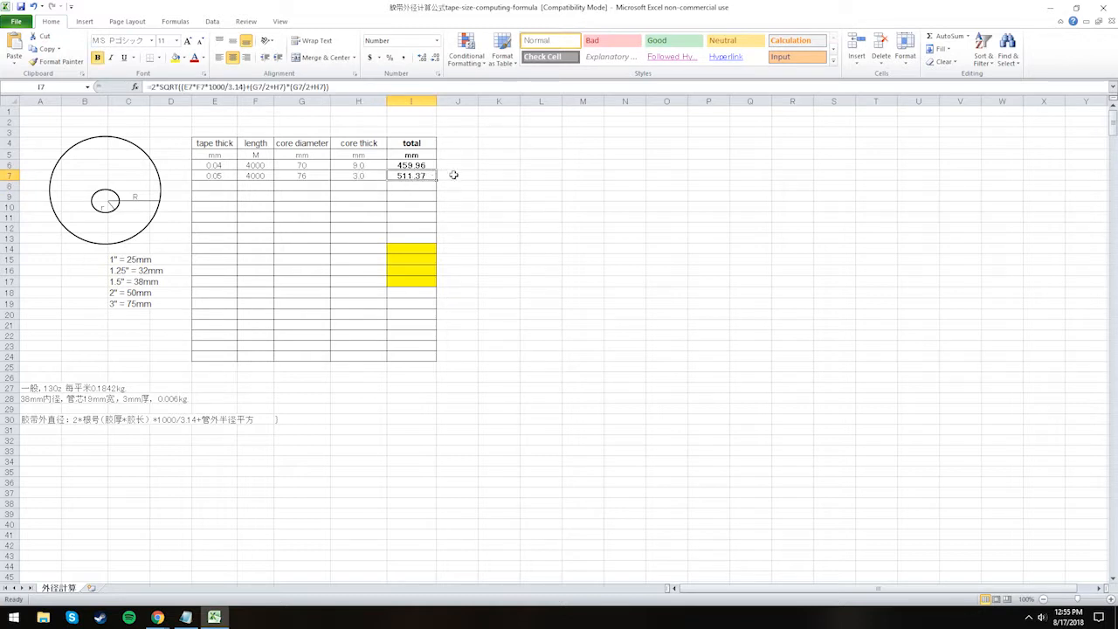
pyautogui.click(186, 618)
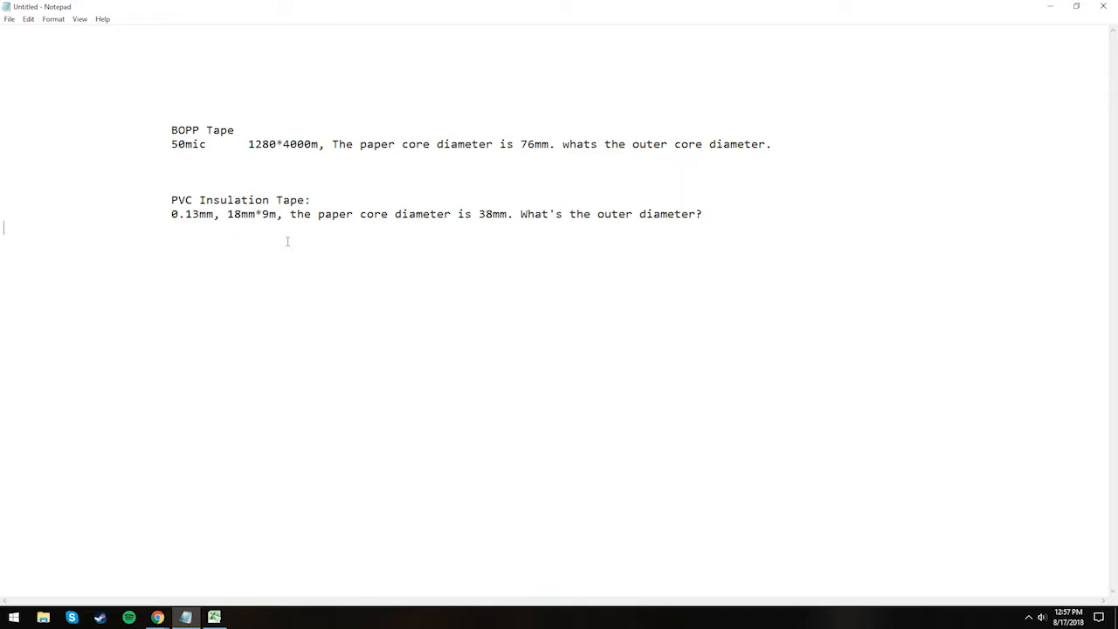
pyautogui.click(214, 617)
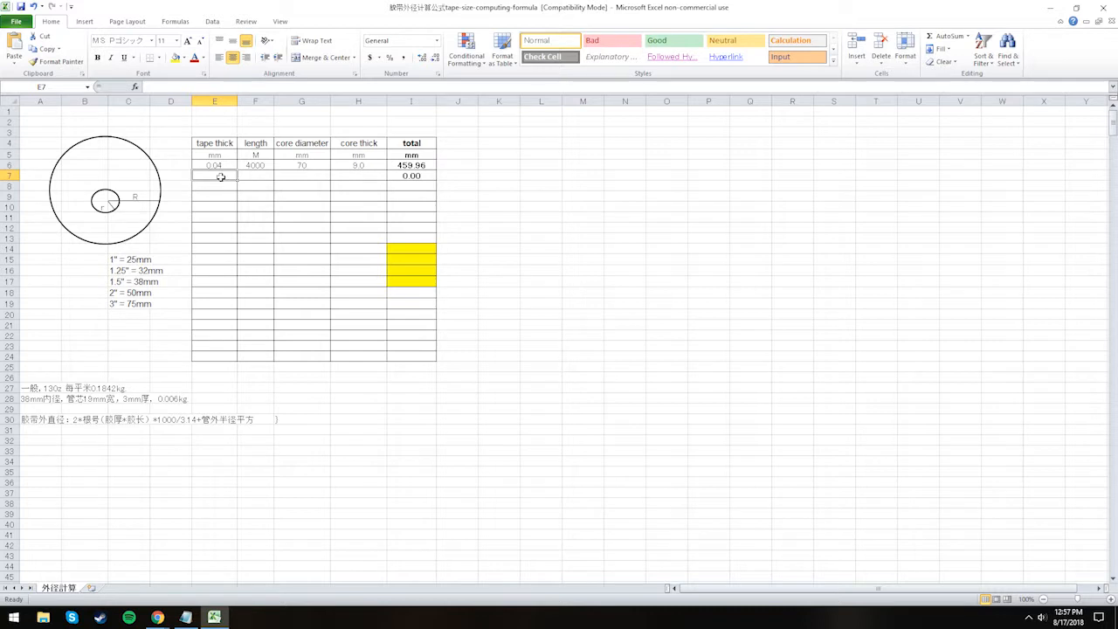
# - Type the PVC tape values .13, 9 and 38 into row 7's input cells
pyautogui.write('.13')
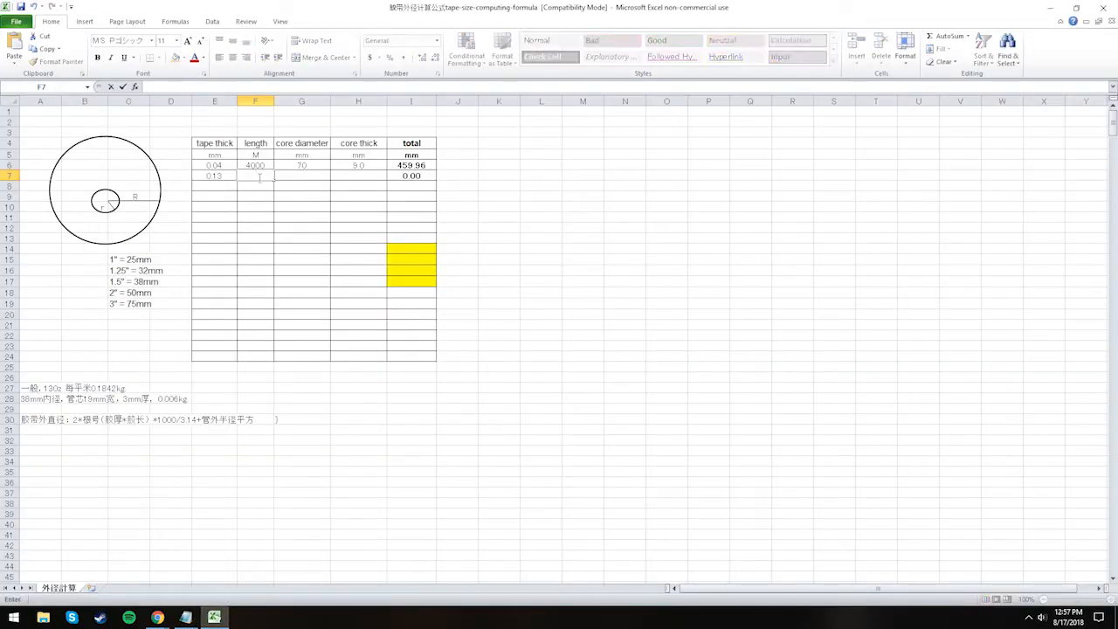
pyautogui.write('9')
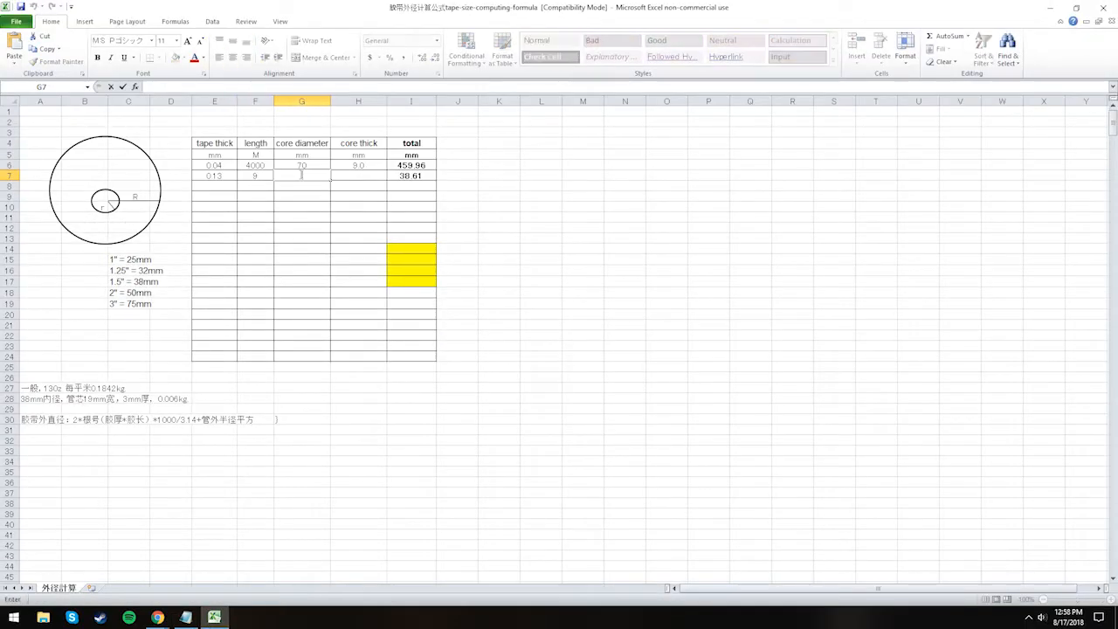
pyautogui.write('38')
pyautogui.click(358, 176)
pyautogui.write('3')
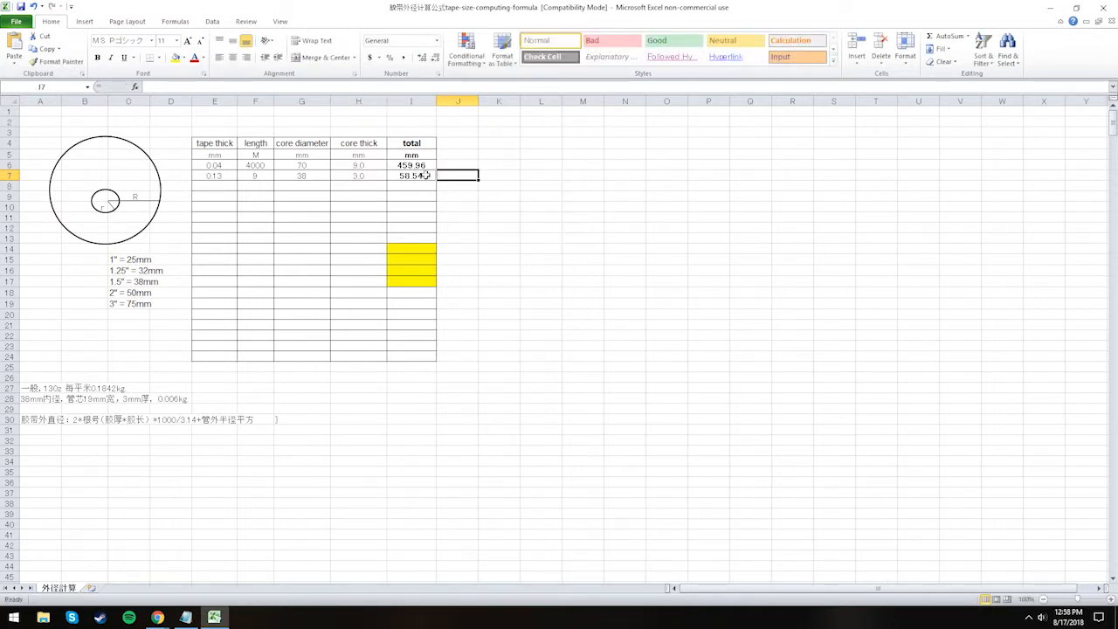
pyautogui.moveTo(427, 175)
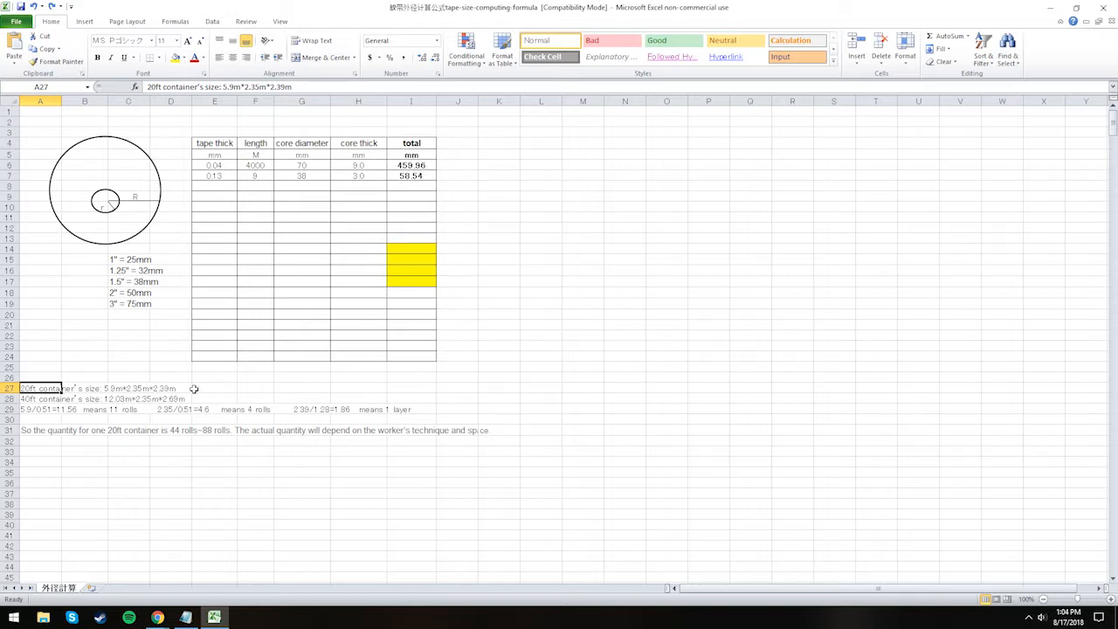
# - Inspect the 20ft and 40ft container size notes and the roll-count calculation note
pyautogui.click(40, 398)
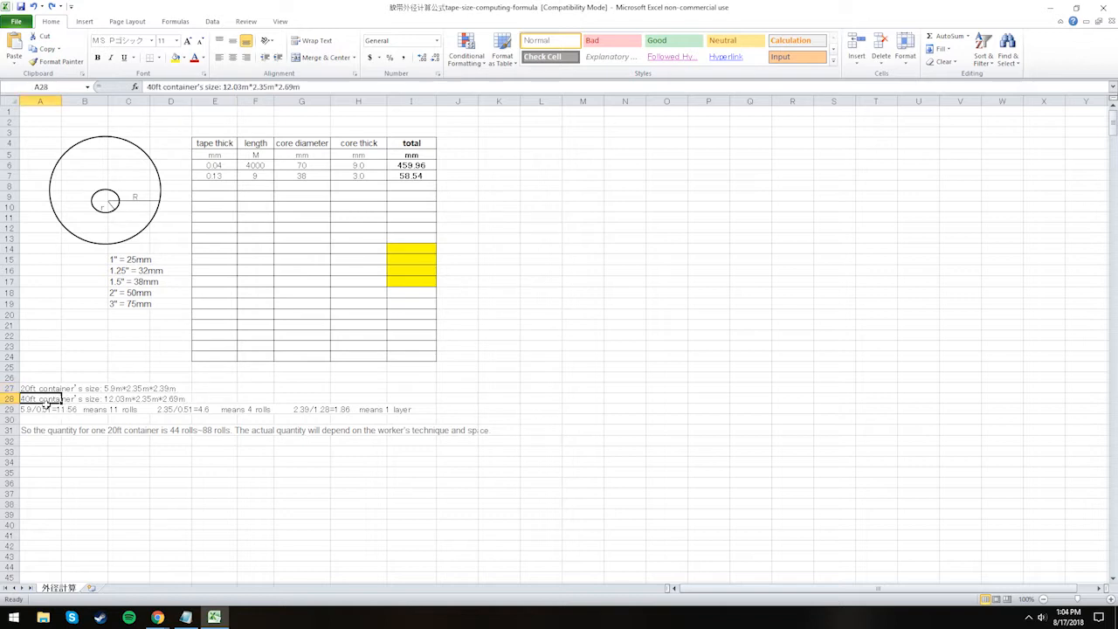
pyautogui.click(41, 409)
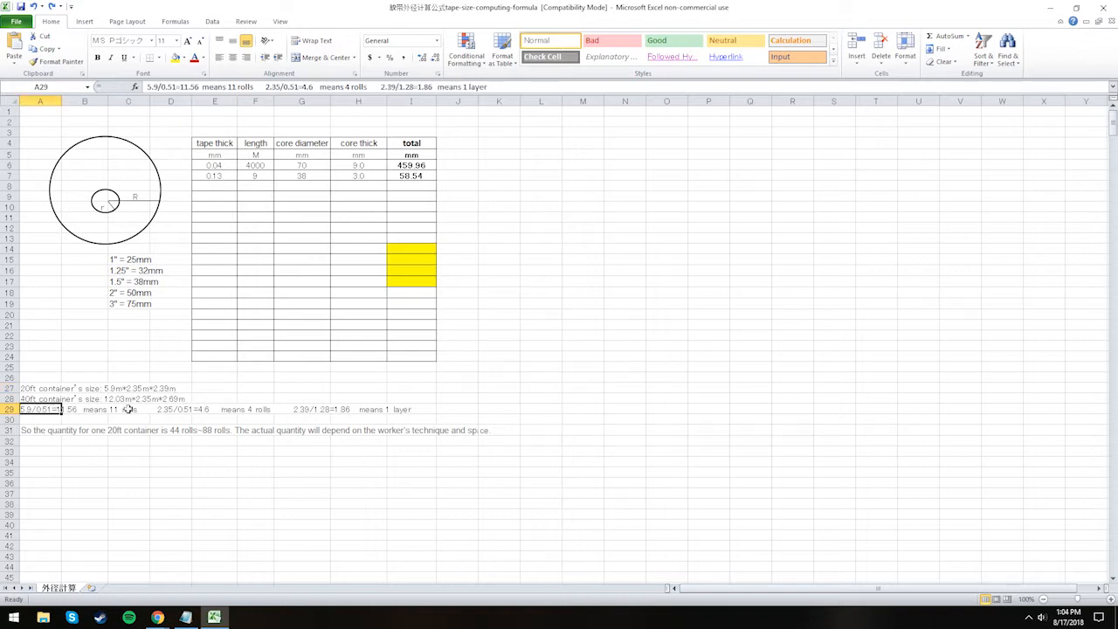
pyautogui.click(301, 409)
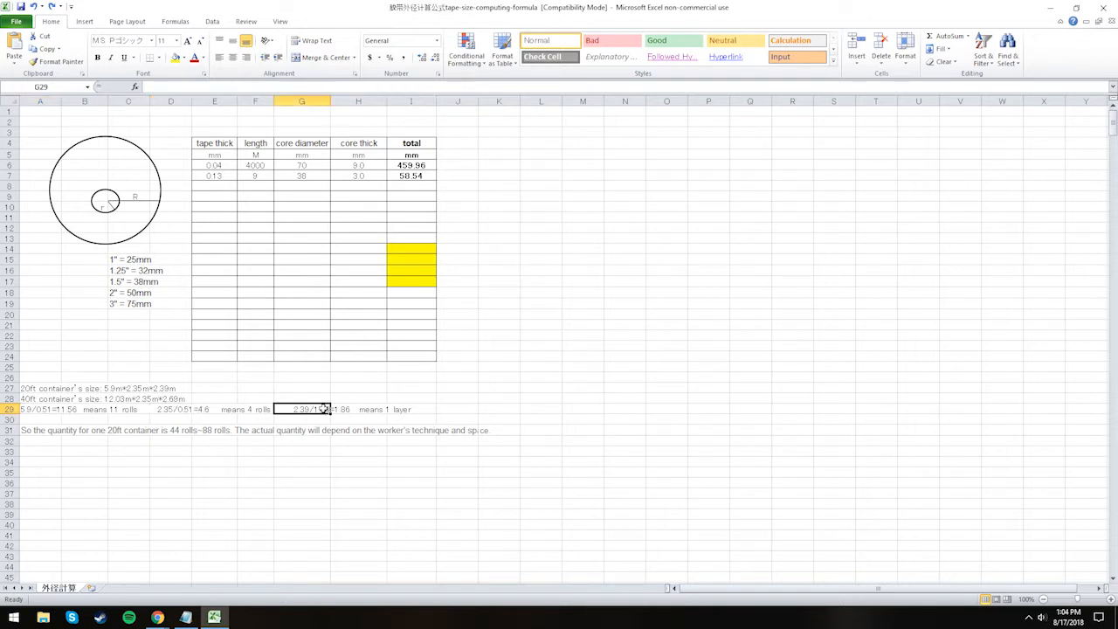
pyautogui.moveTo(66, 420)
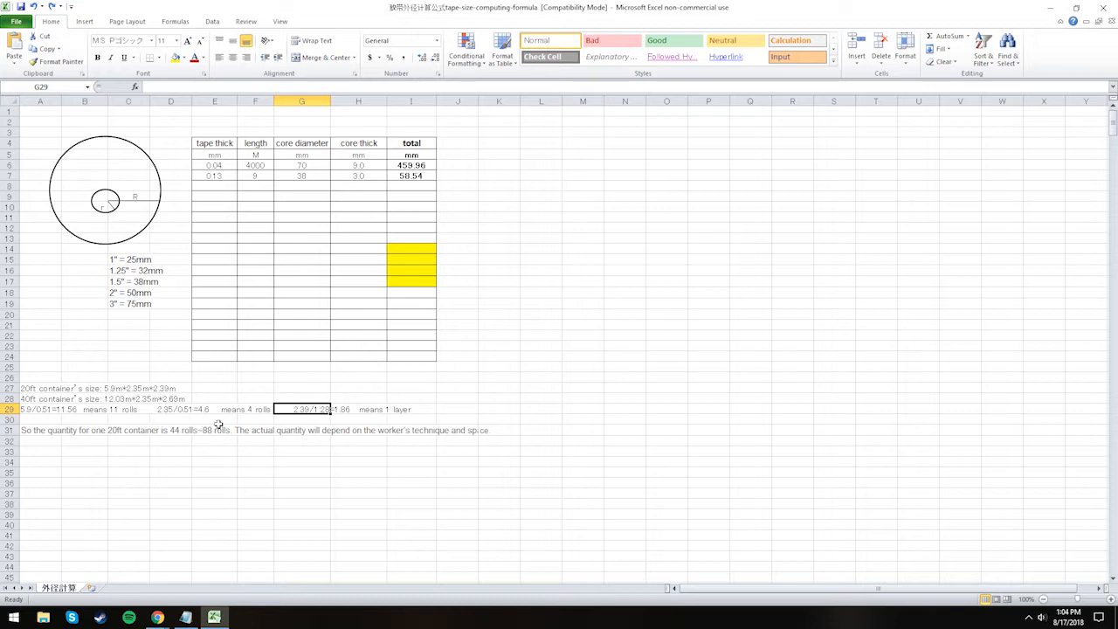
pyautogui.click(542, 217)
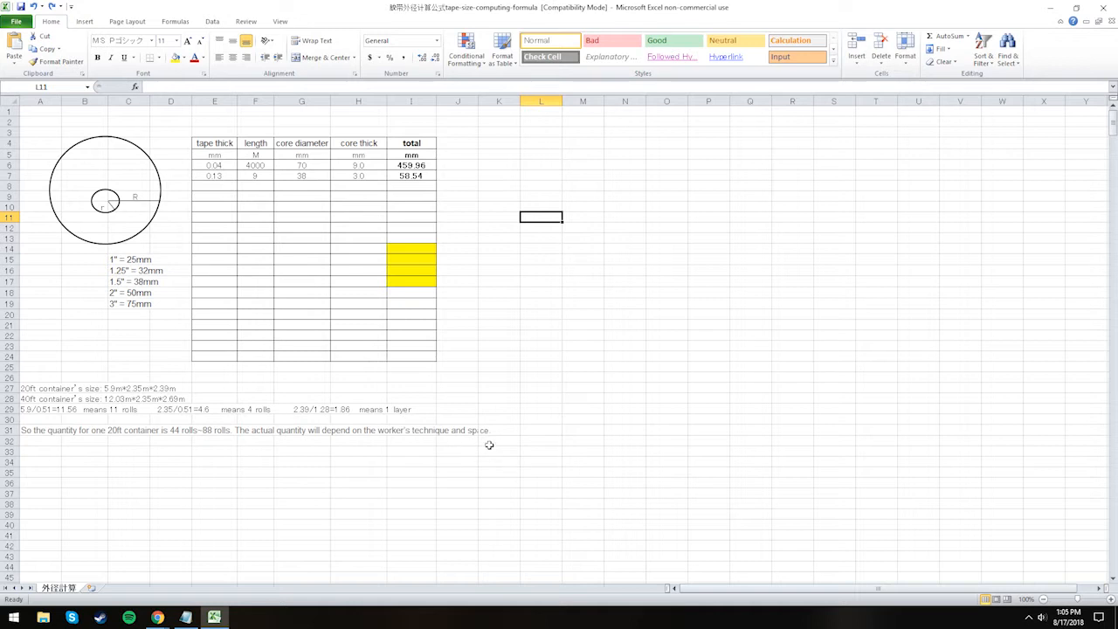
pyautogui.moveTo(455, 416)
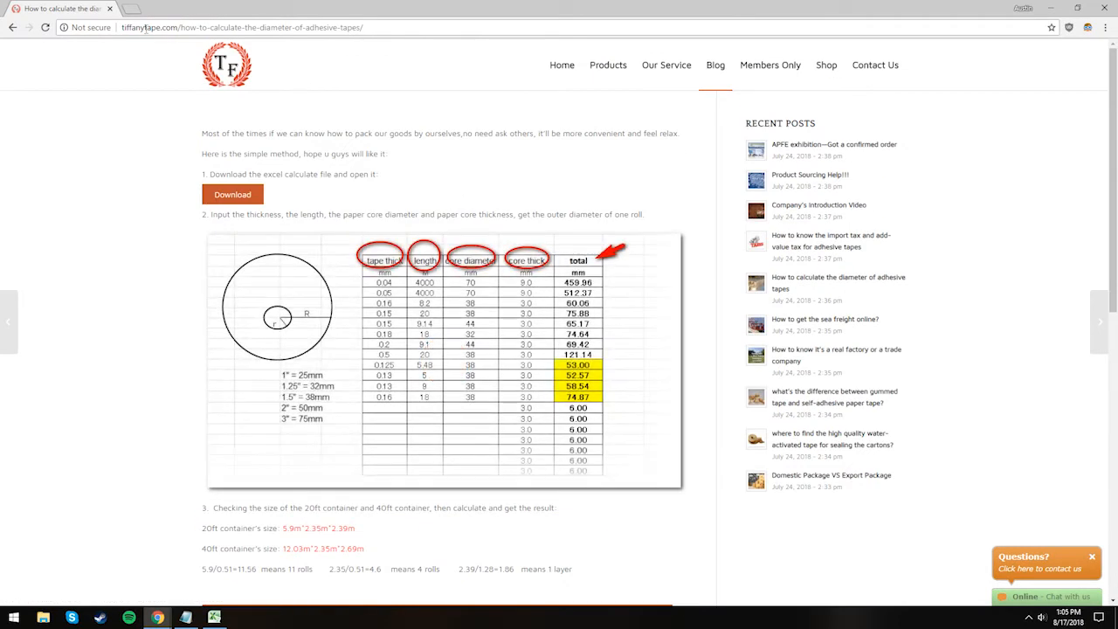
pyautogui.moveTo(665, 65)
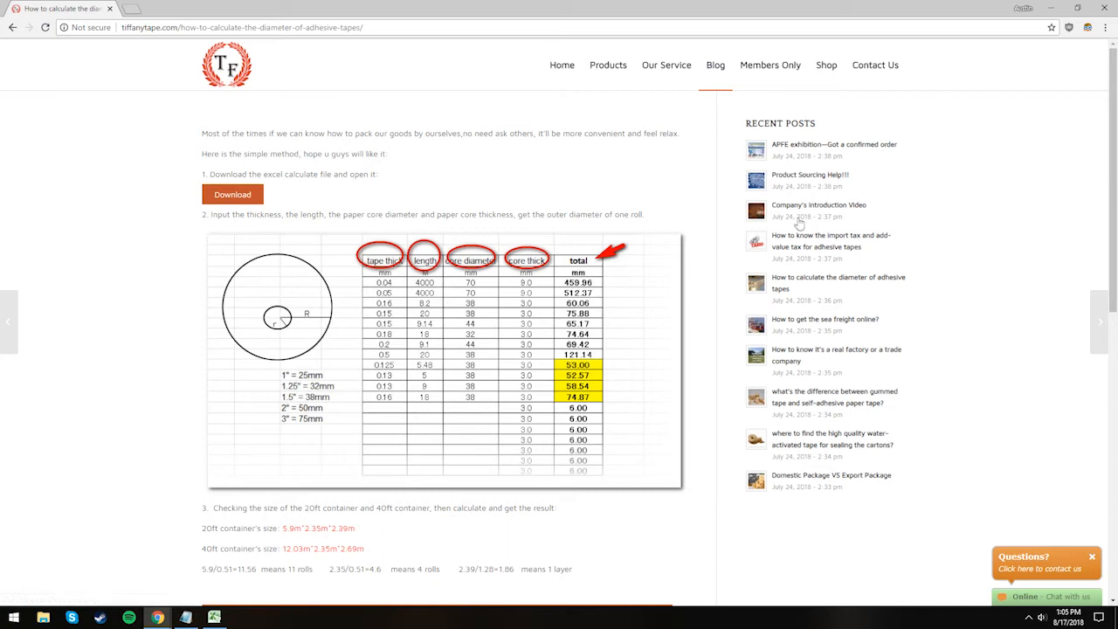
pyautogui.moveTo(839, 282)
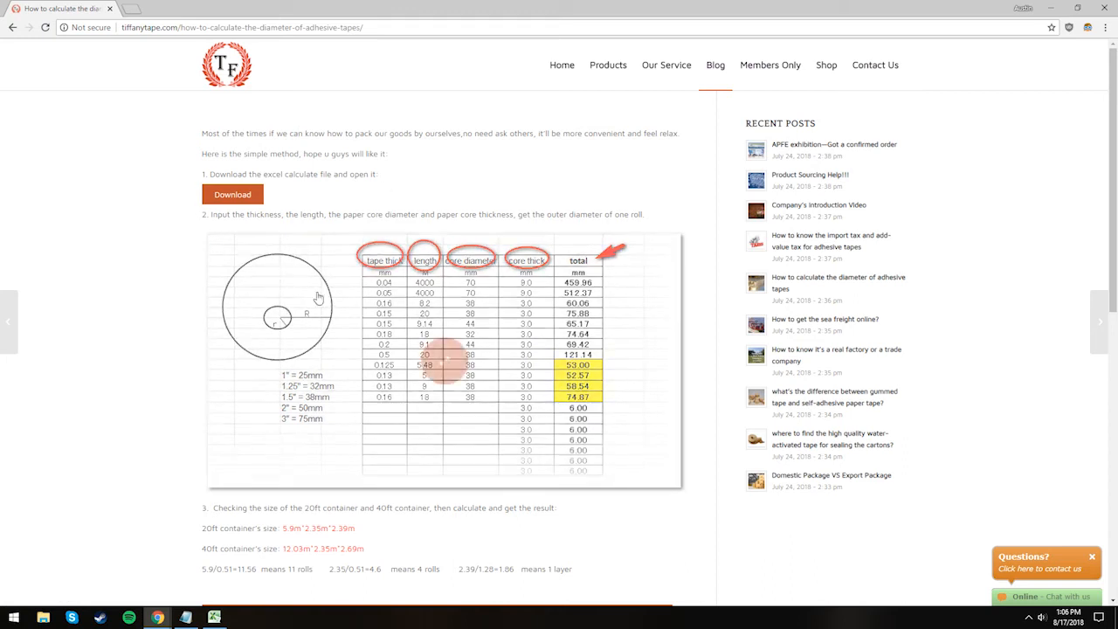
# - Scroll the Tiffany Tape diameter article down to its container results
pyautogui.scroll(-3)
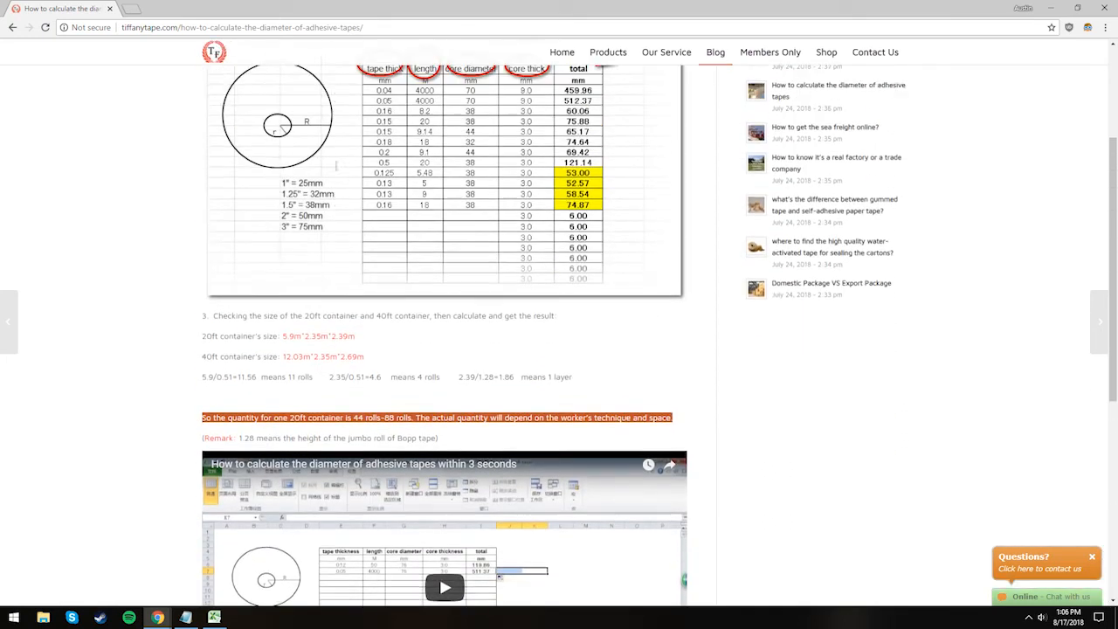